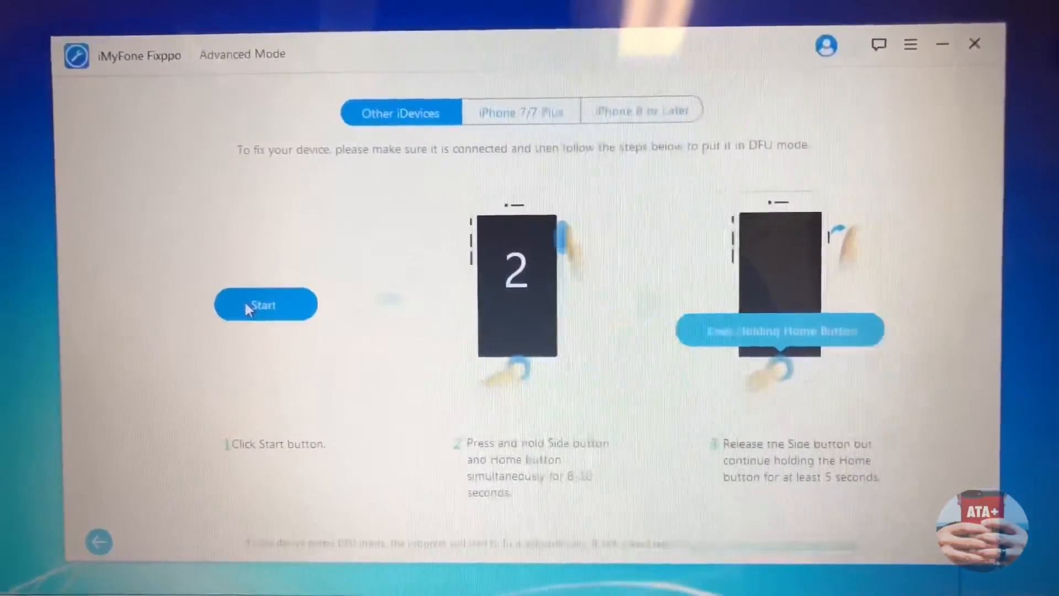
# Step: Start the DFU mode repair and dismiss the iTunes-blocked notice so progress reaches 3%
pyautogui.click(265, 305)
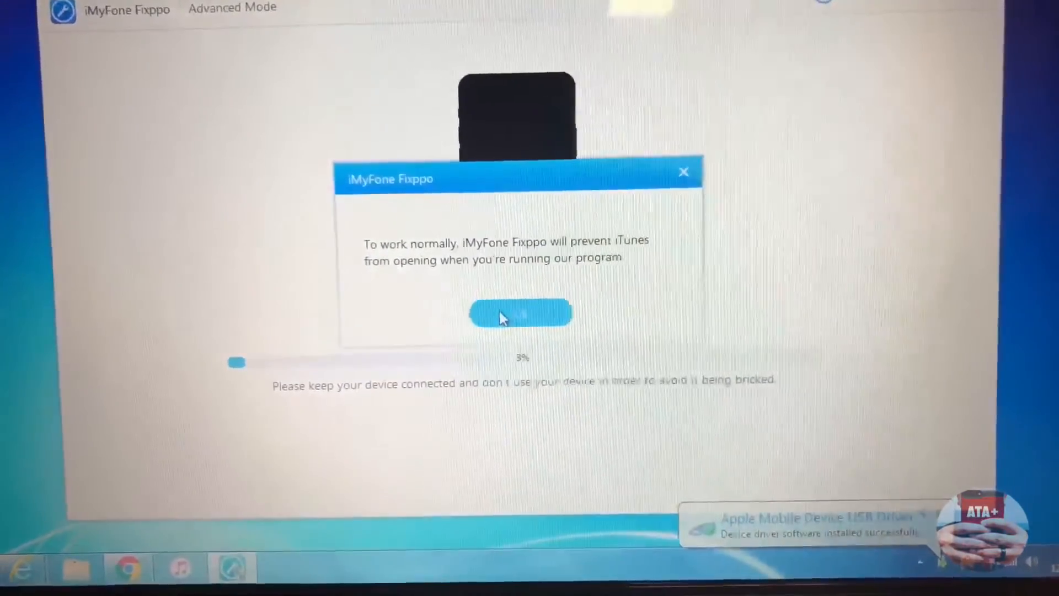
pyautogui.click(520, 313)
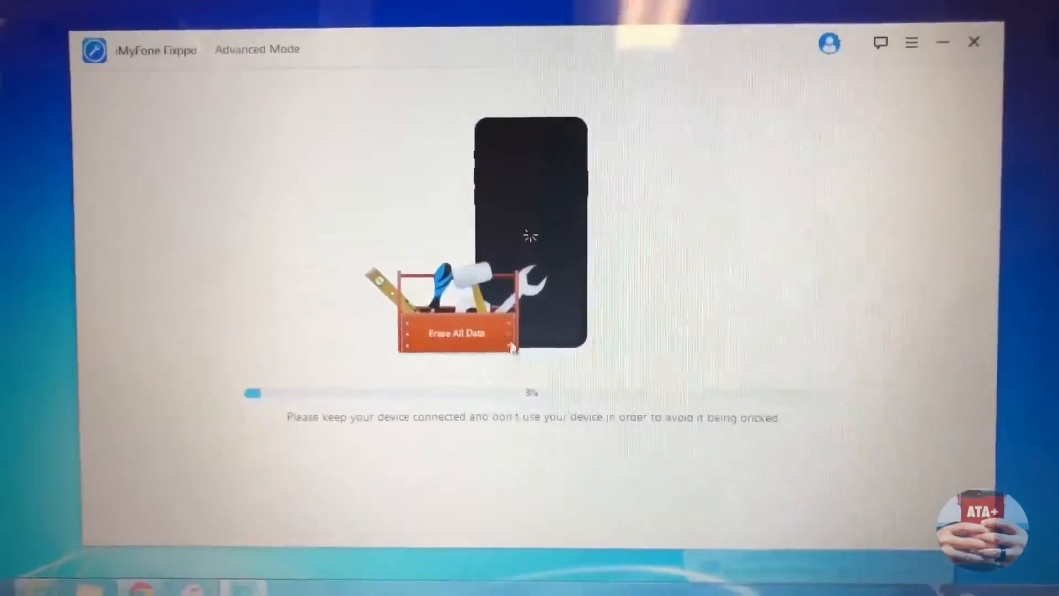